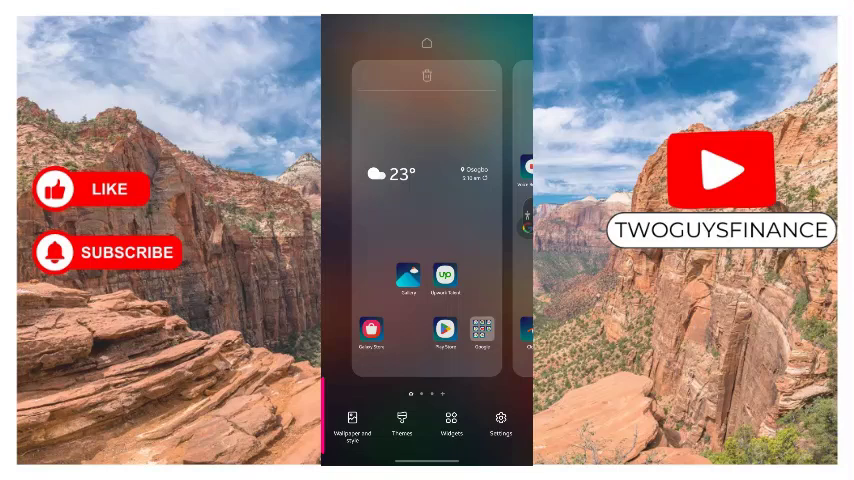
Step: Scroll the widget list down to PalmPay and expand it to reveal its four widget options
{"action": "left_click", "coordinate": [448, 420]}
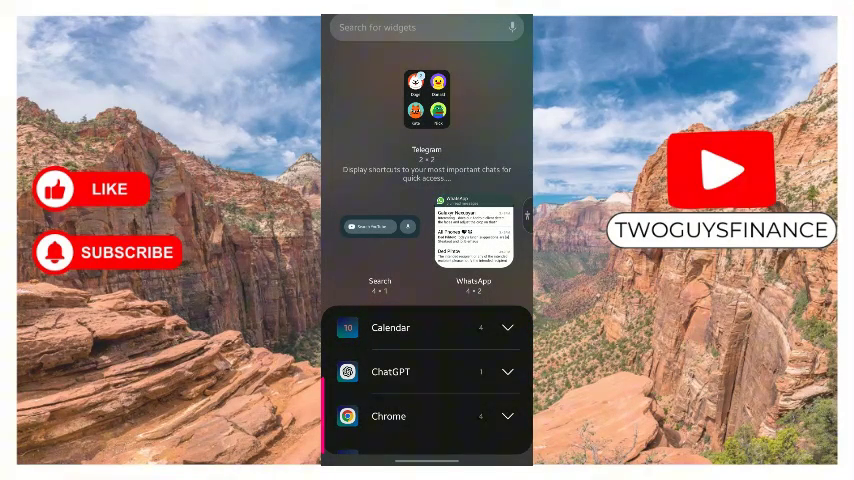
{"action": "scroll", "scroll_direction": "down", "scroll_amount": 3}
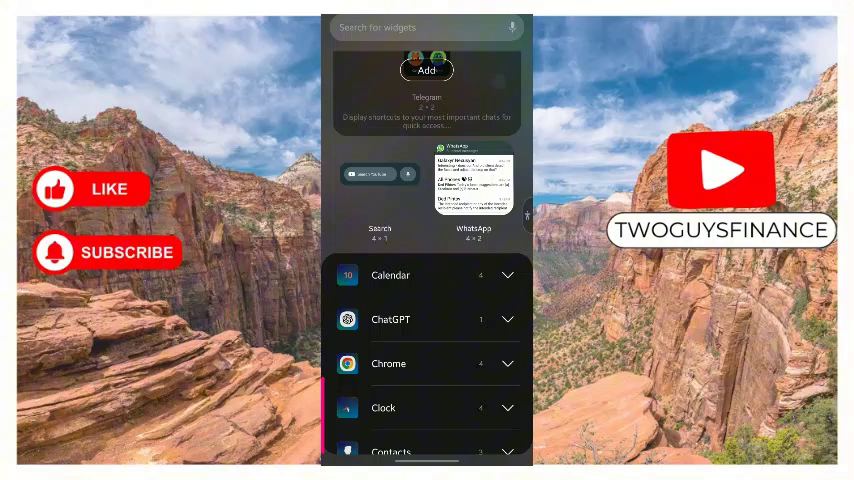
{"action": "scroll", "scroll_direction": "down", "scroll_amount": 3}
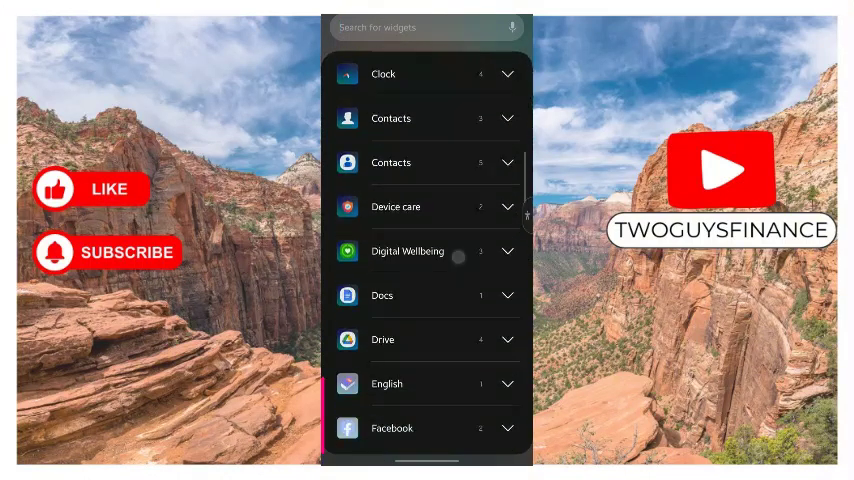
{"action": "scroll", "scroll_direction": "down", "scroll_amount": 3}
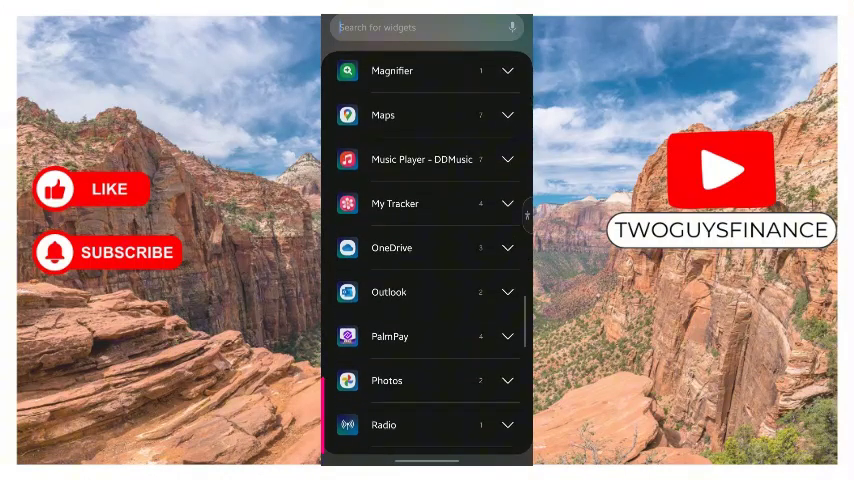
{"action": "scroll", "scroll_direction": "down", "scroll_amount": 3}
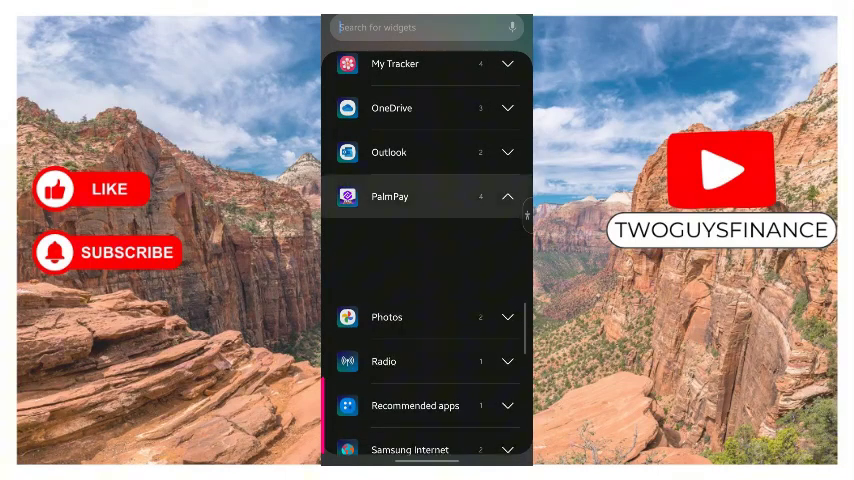
{"action": "left_click", "coordinate": [508, 196]}
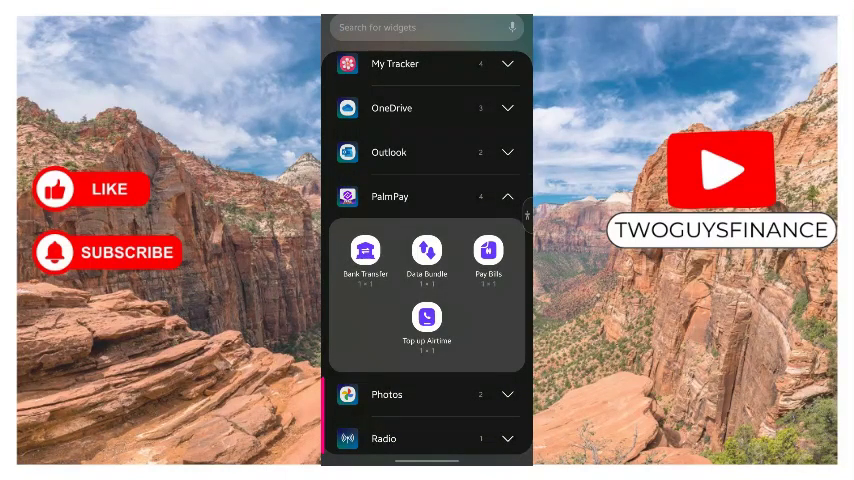